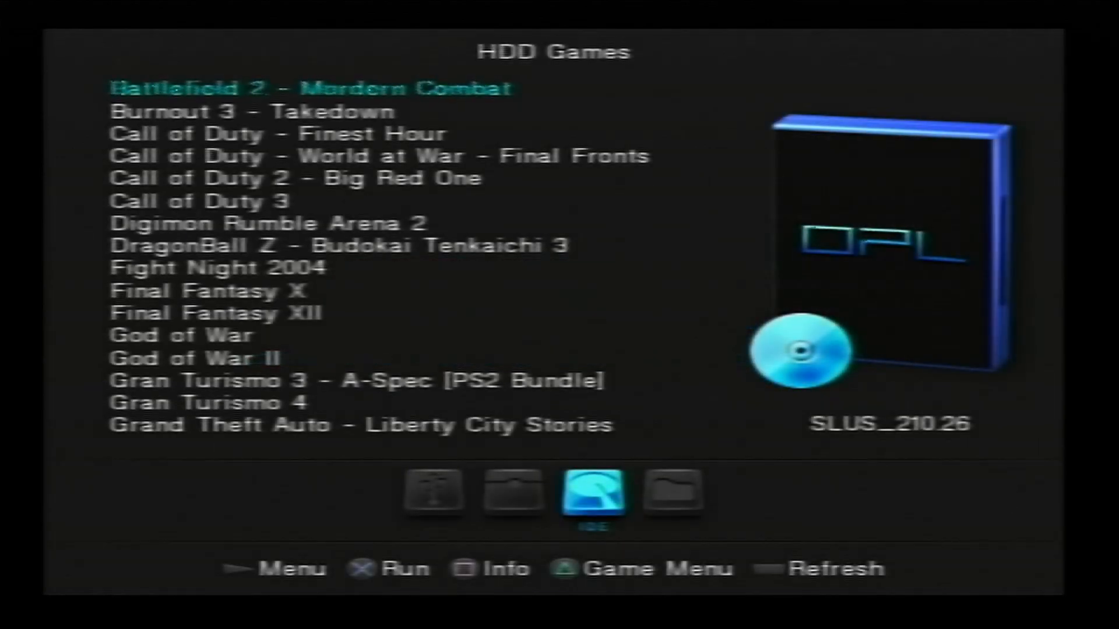
# - Scroll down Open PS2 Loader's HDD games list
pyautogui.press('Down')
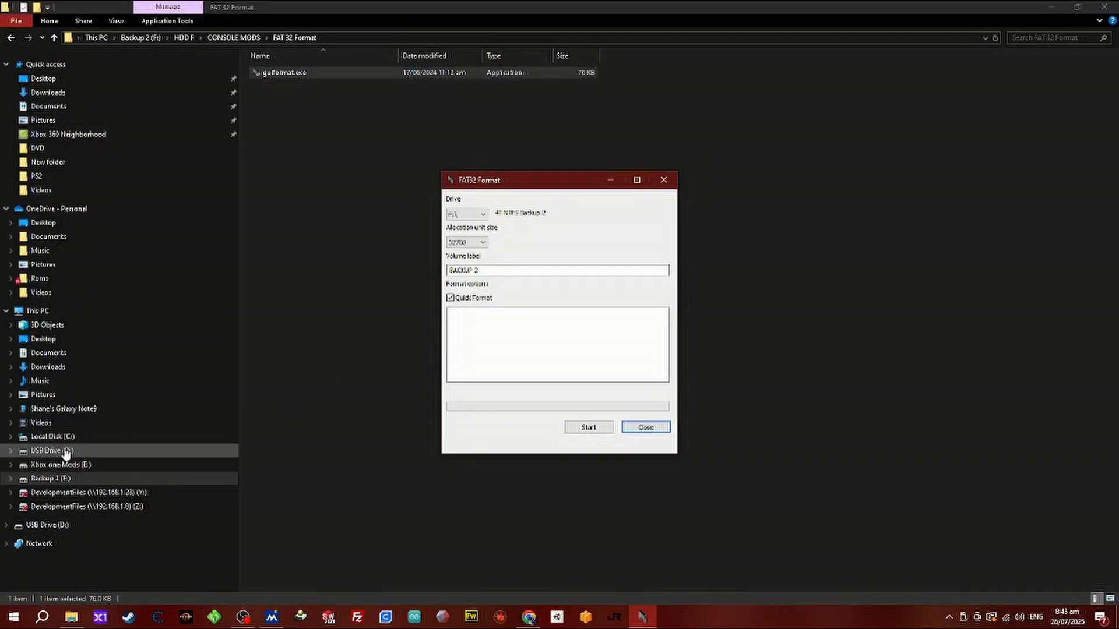
# - Format the selected drive as FAT32 and accept the data-loss warning
pyautogui.click(479, 213)
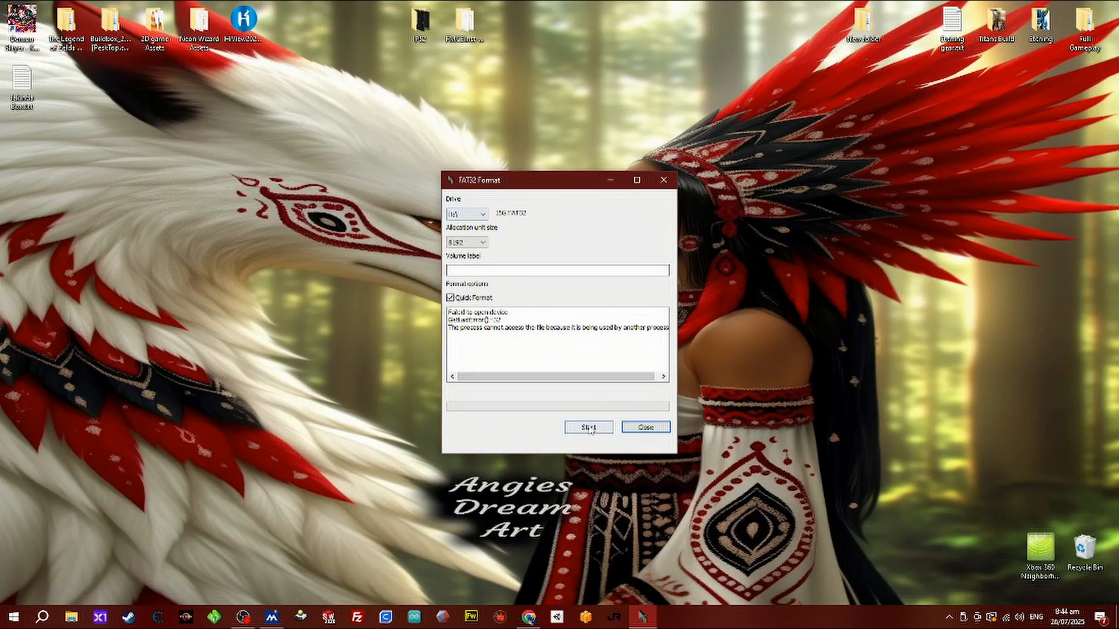
pyautogui.click(587, 426)
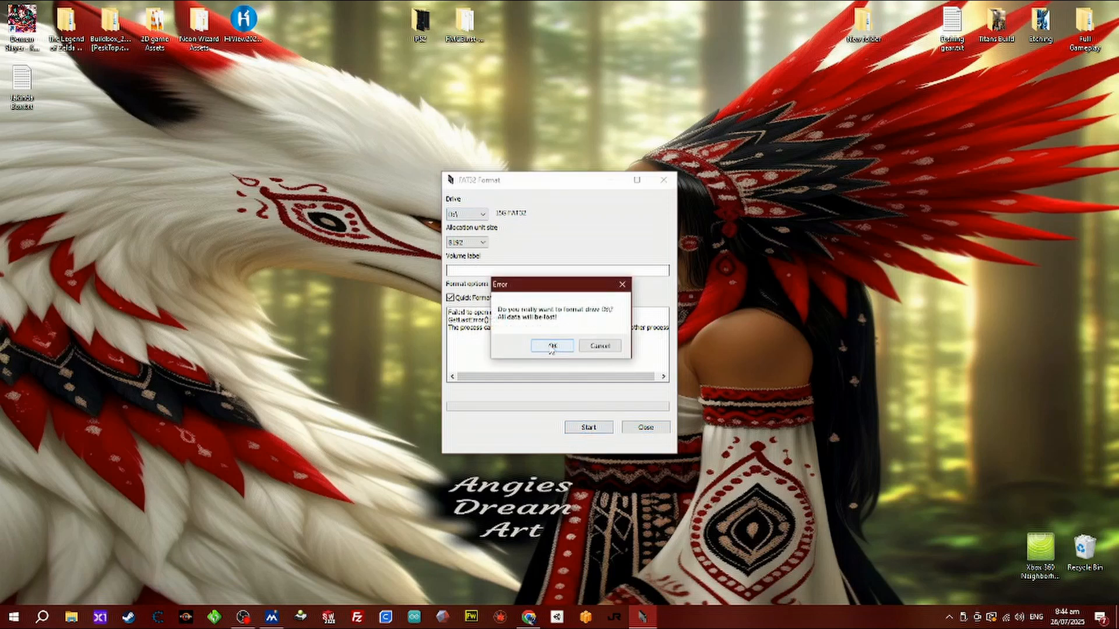
pyautogui.click(554, 345)
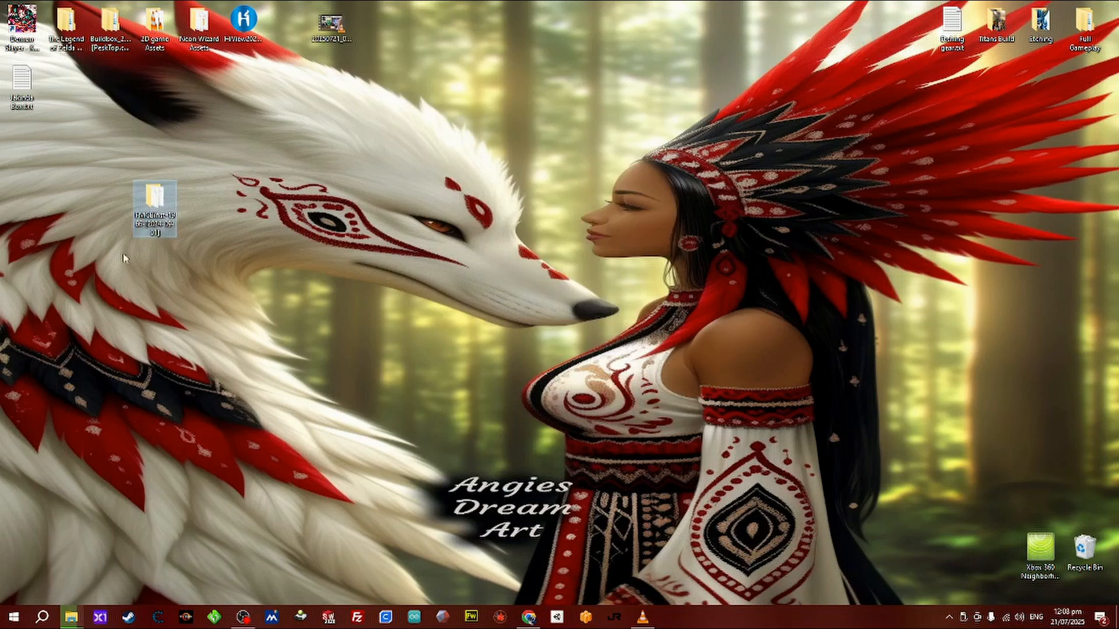
# - Copy the FMCBinst-1966-[2024-09-01] desktop folder onto USB Drive (D:)
pyautogui.rightClick(153, 195)
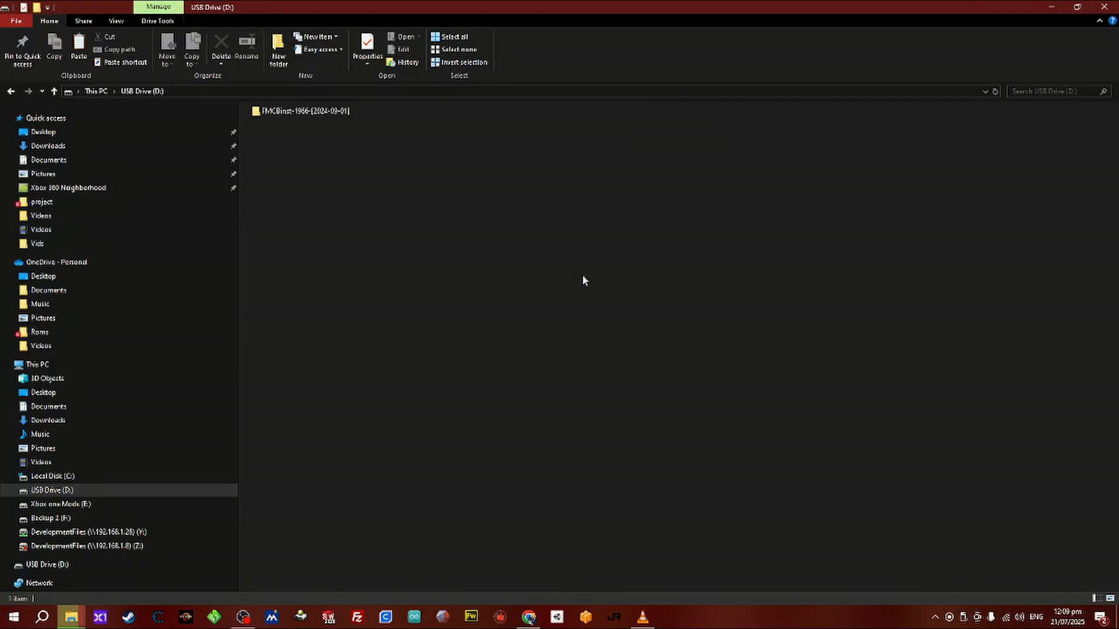
pyautogui.click(300, 111)
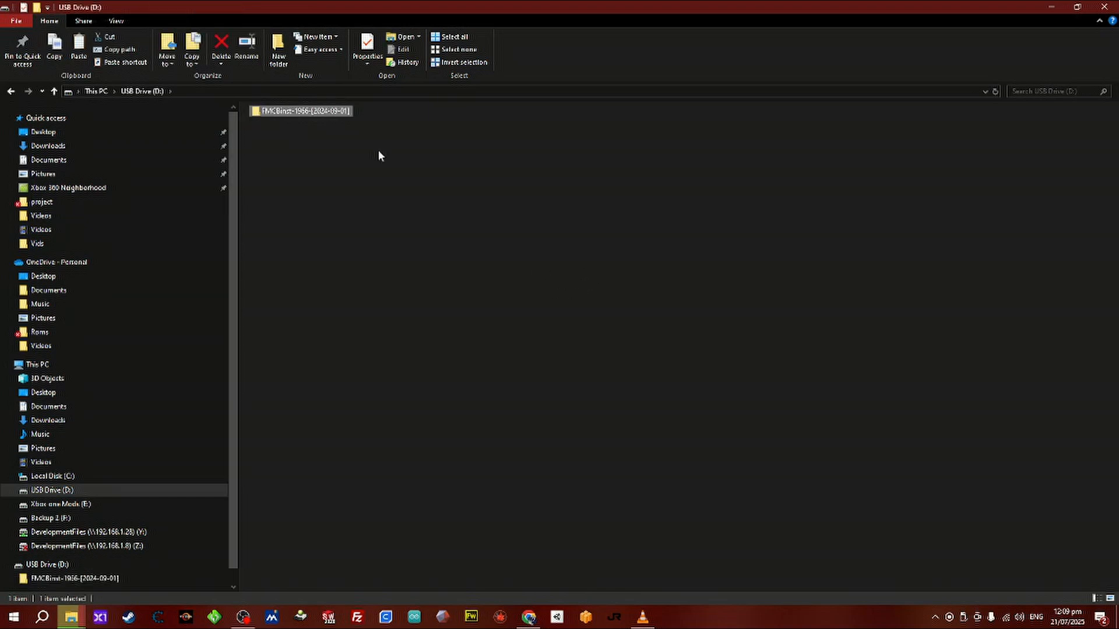
pyautogui.moveTo(1016, 252)
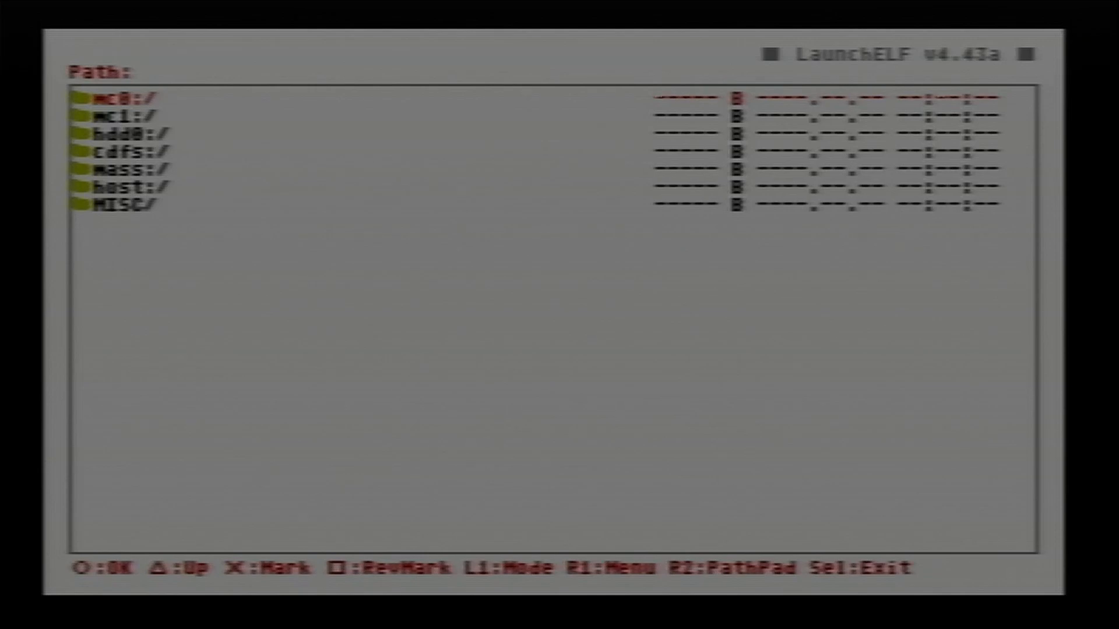
# - Open HddManager under MISC and format the PS2 hard drive from the R1 menu
pyautogui.press('Down')
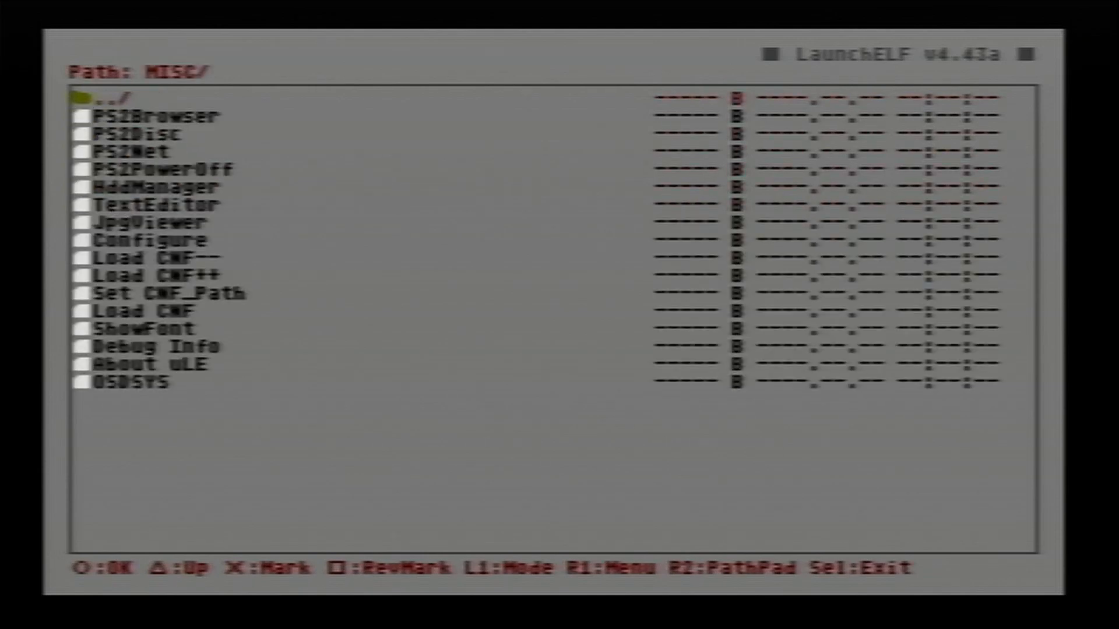
pyautogui.press('Down')
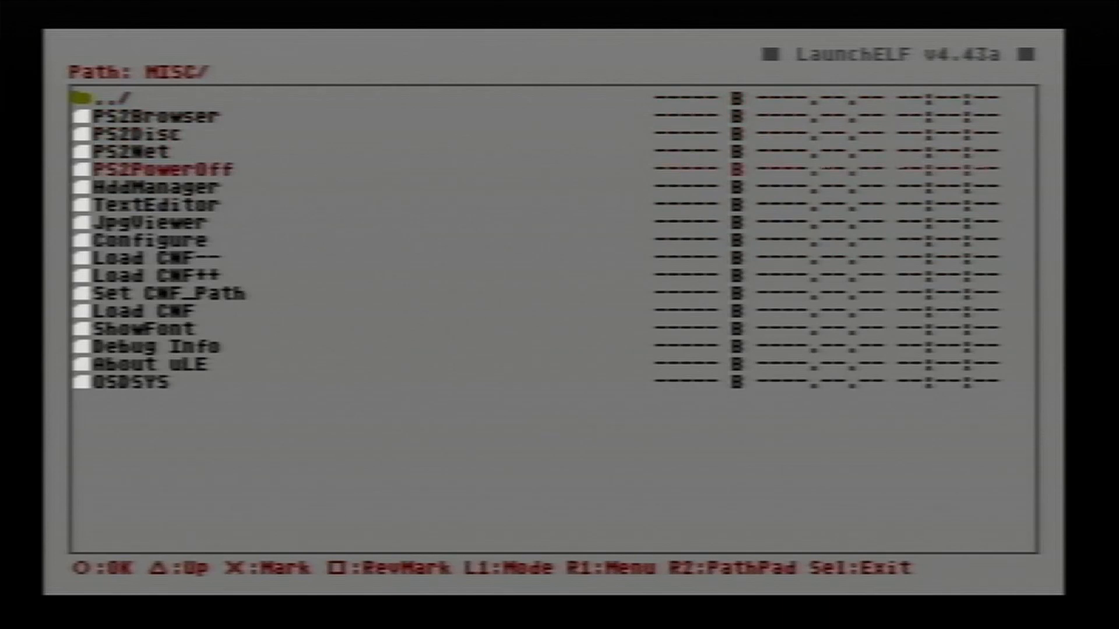
pyautogui.press('Down')
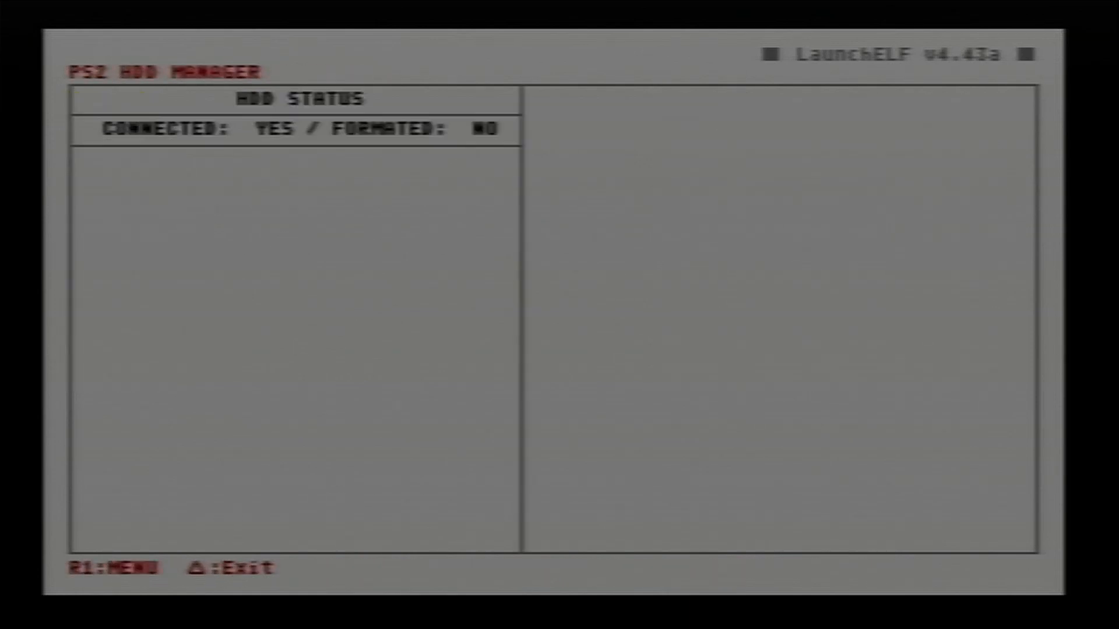
pyautogui.press('R1')
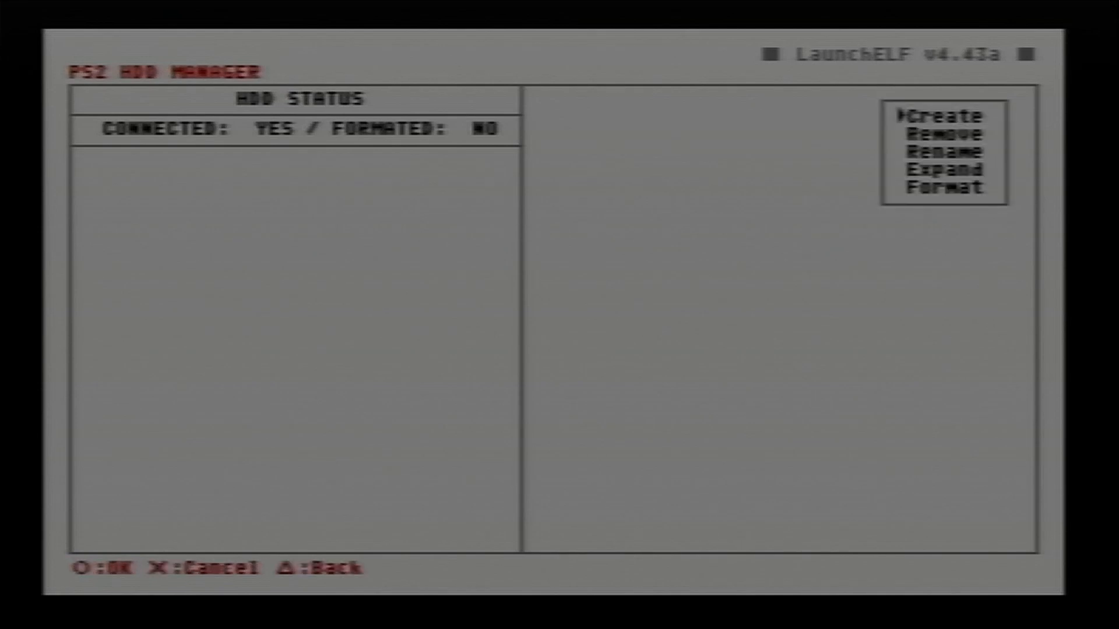
pyautogui.press('Down')
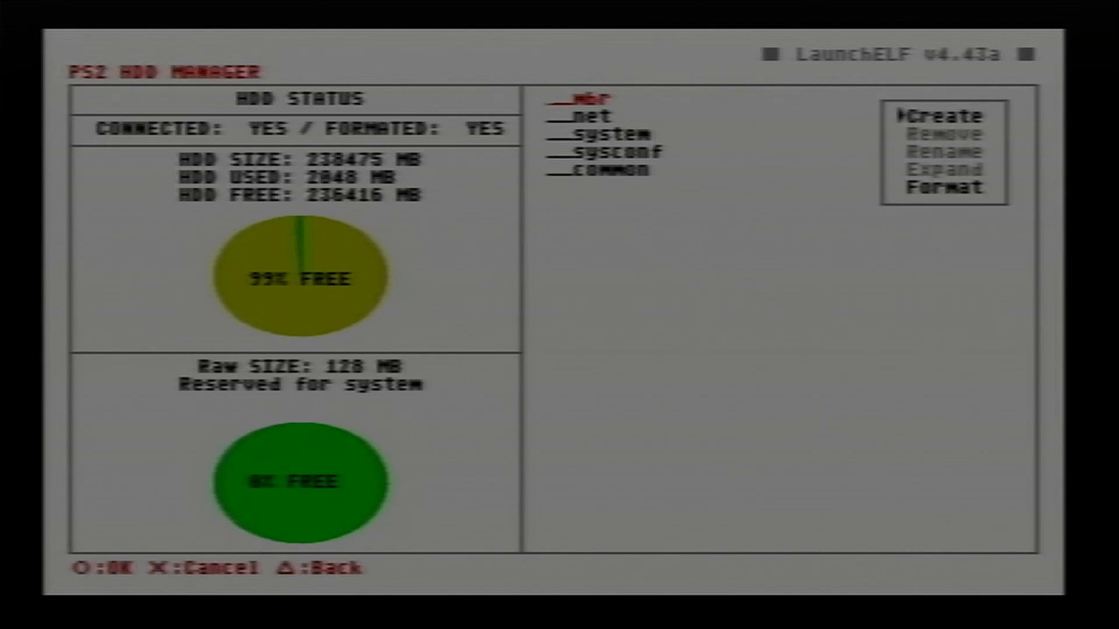
# - Create a new HDD partition and enter the name +OPL
pyautogui.click(940, 115)
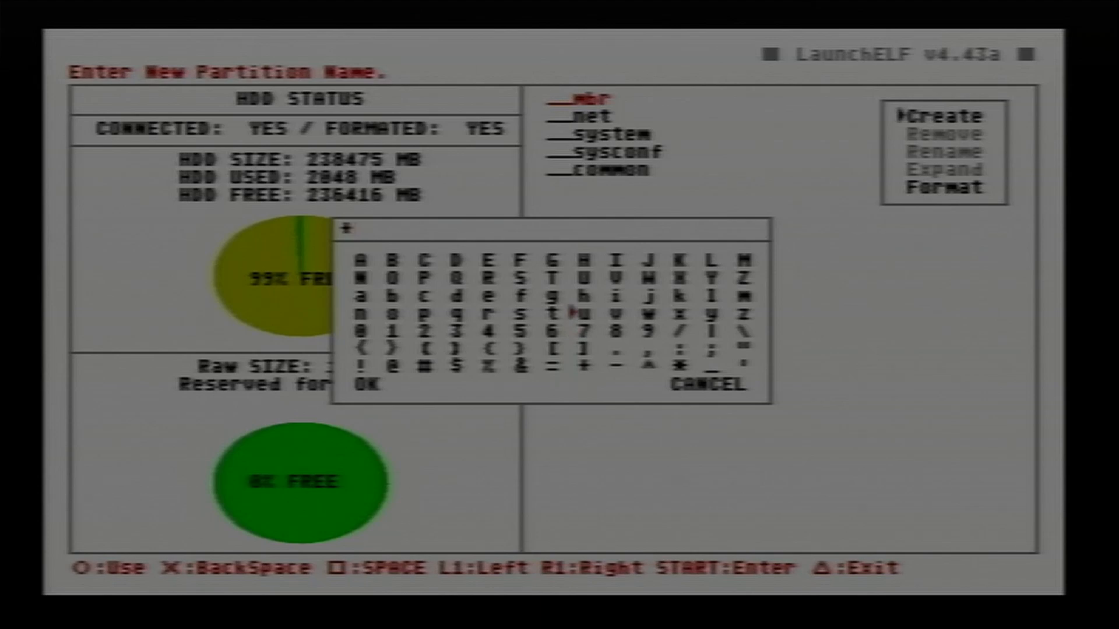
pyautogui.moveTo(390, 299)
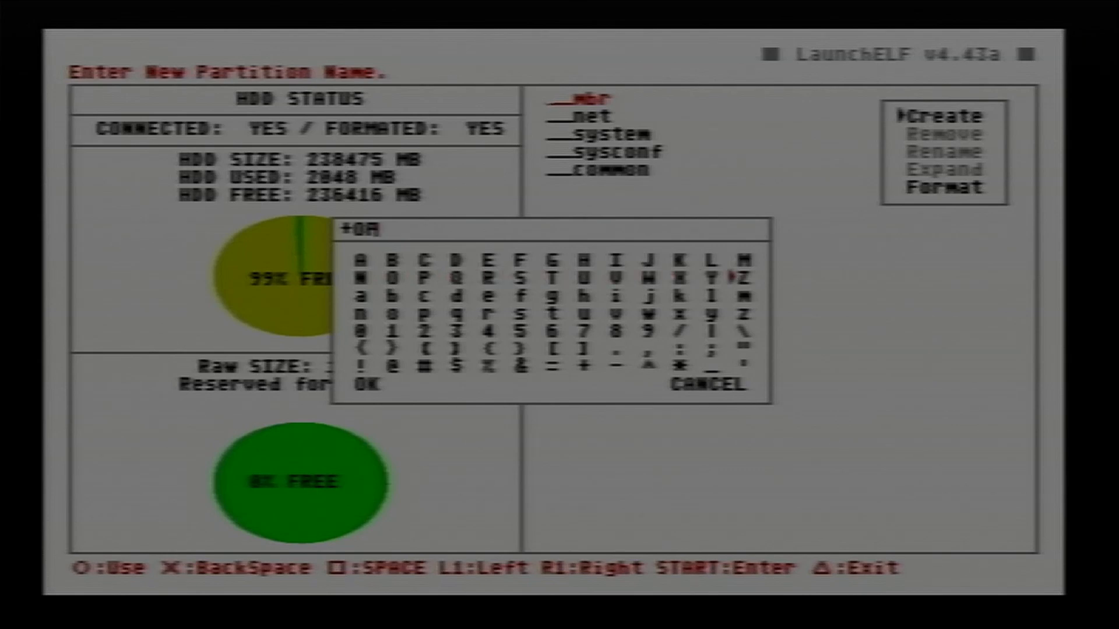
pyautogui.click(712, 260)
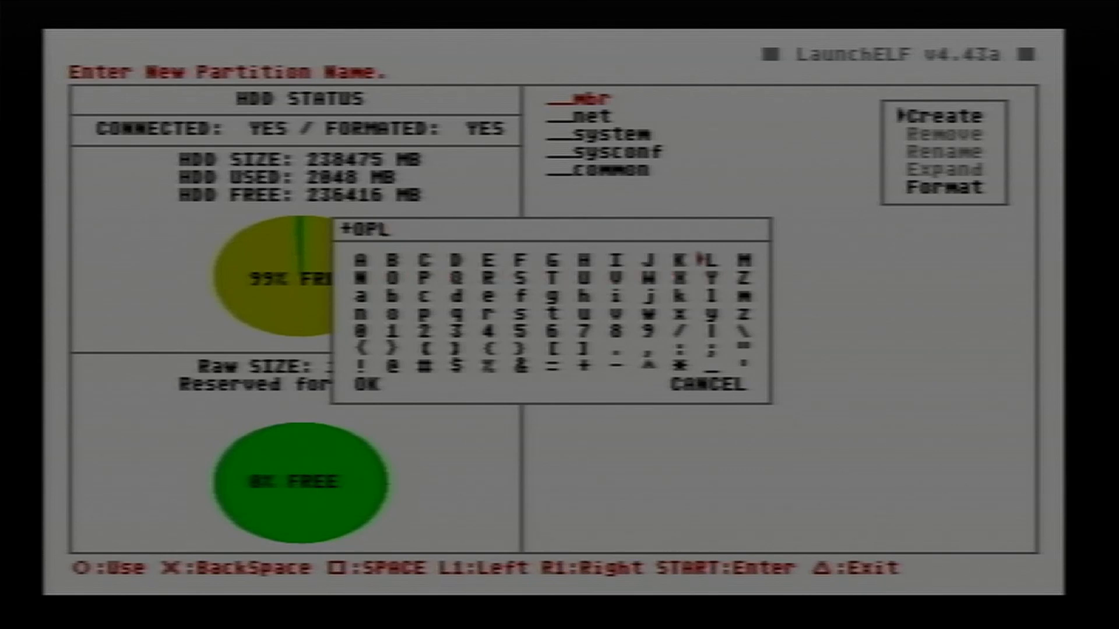
pyautogui.press('down')
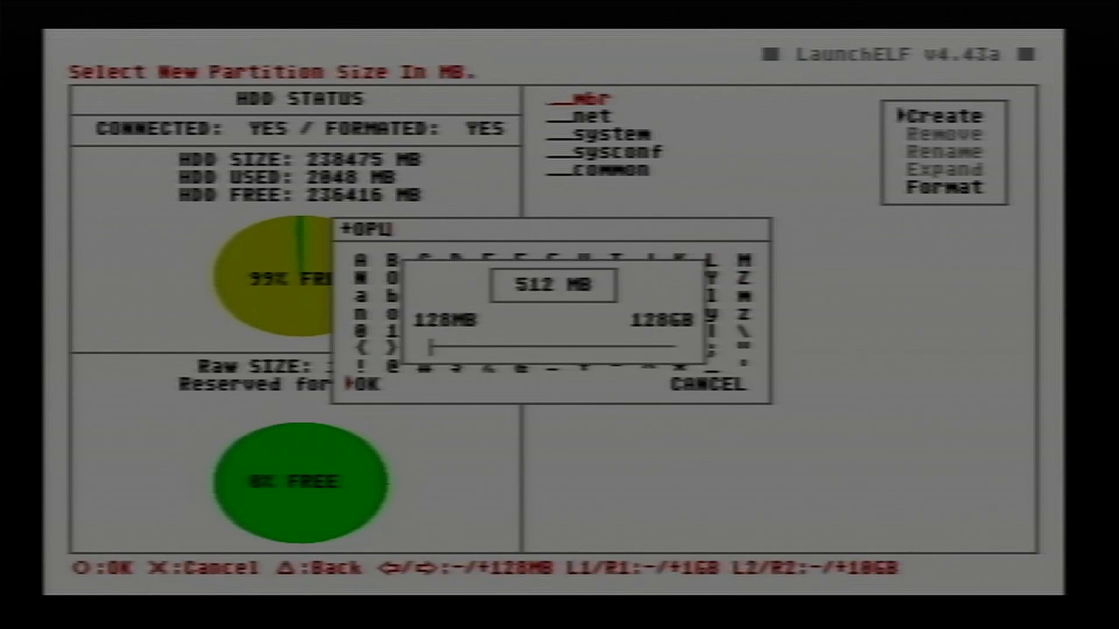
# - Increase the +OPL partition size, create it, and exit HDD Manager
pyautogui.press('Right')
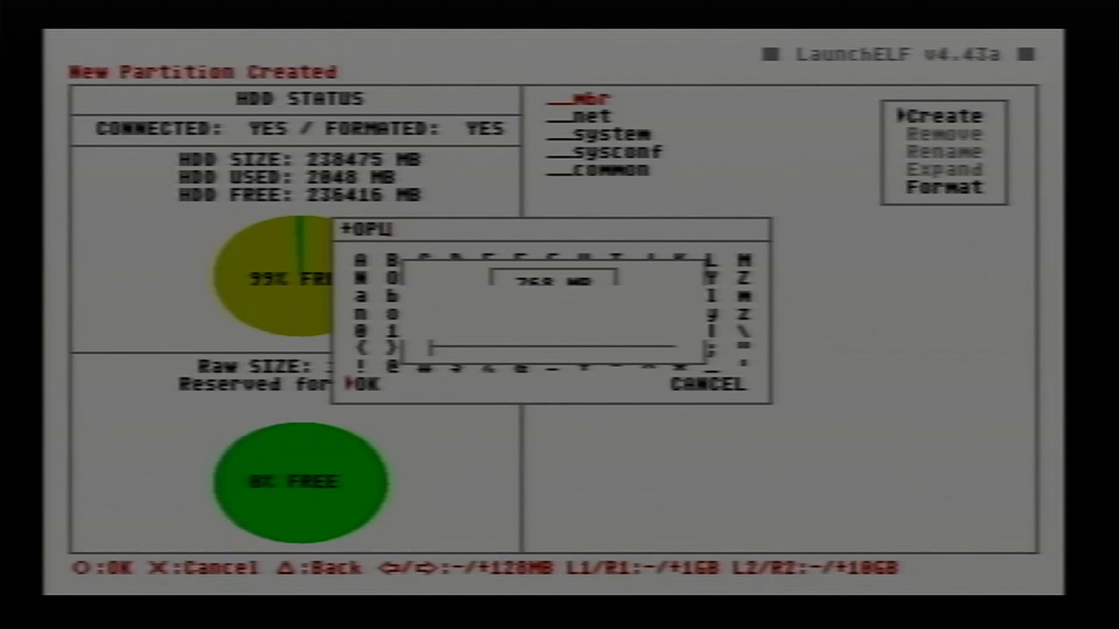
pyautogui.click(361, 385)
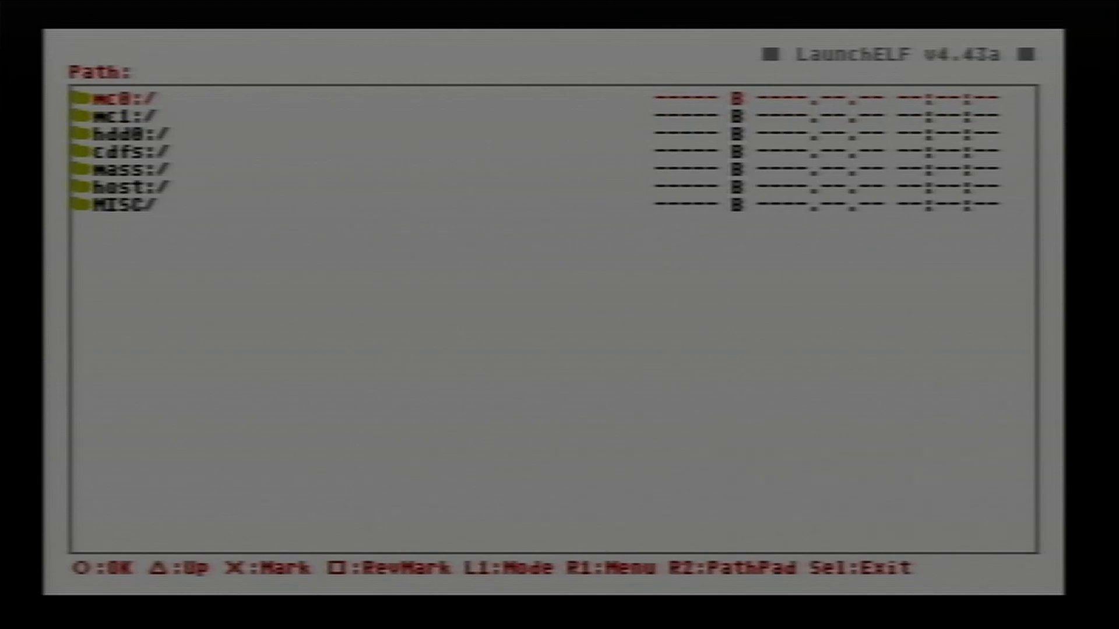
# - Browse to mass:/FMCBinst-1966-[2024-09-01]/ and run FMCBInstaller.elf
pyautogui.press('Down')
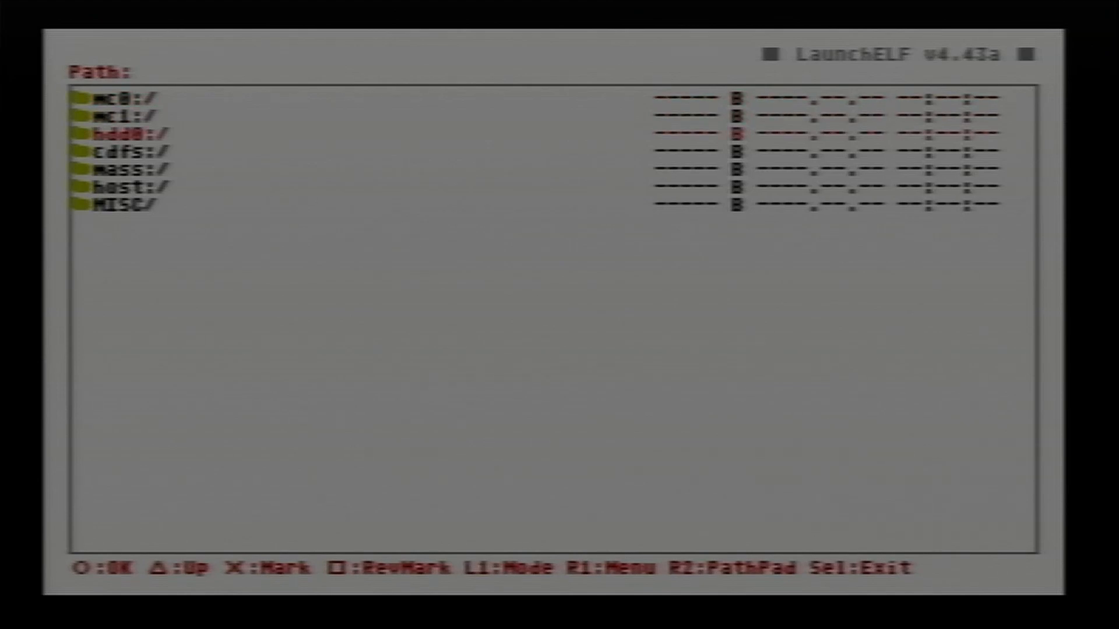
pyautogui.press('Down')
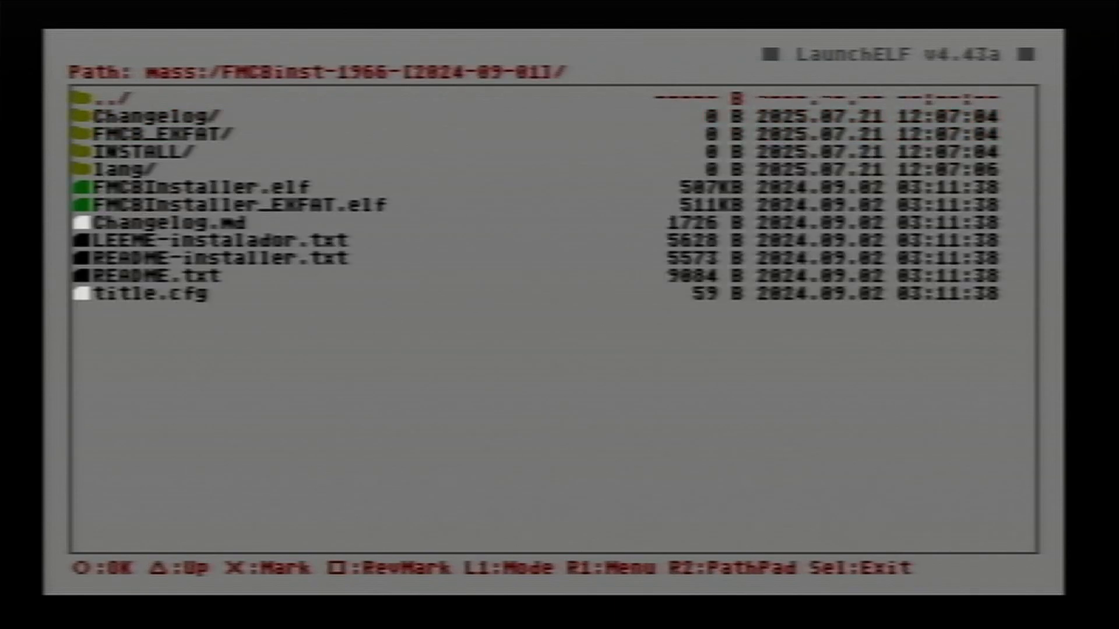
pyautogui.press('Down')
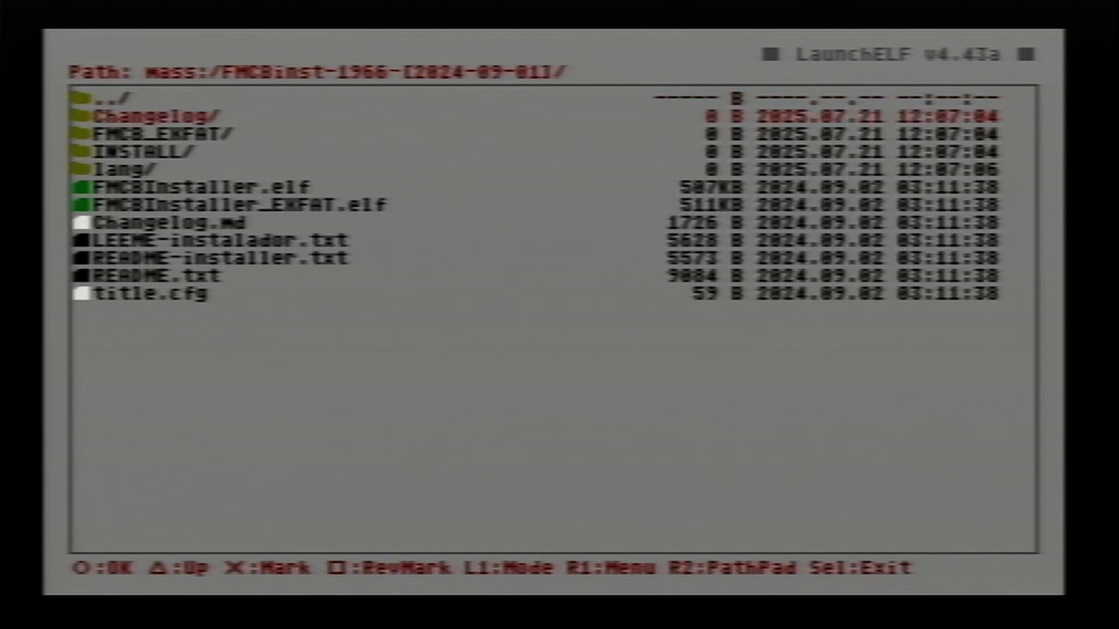
pyautogui.press('Down')
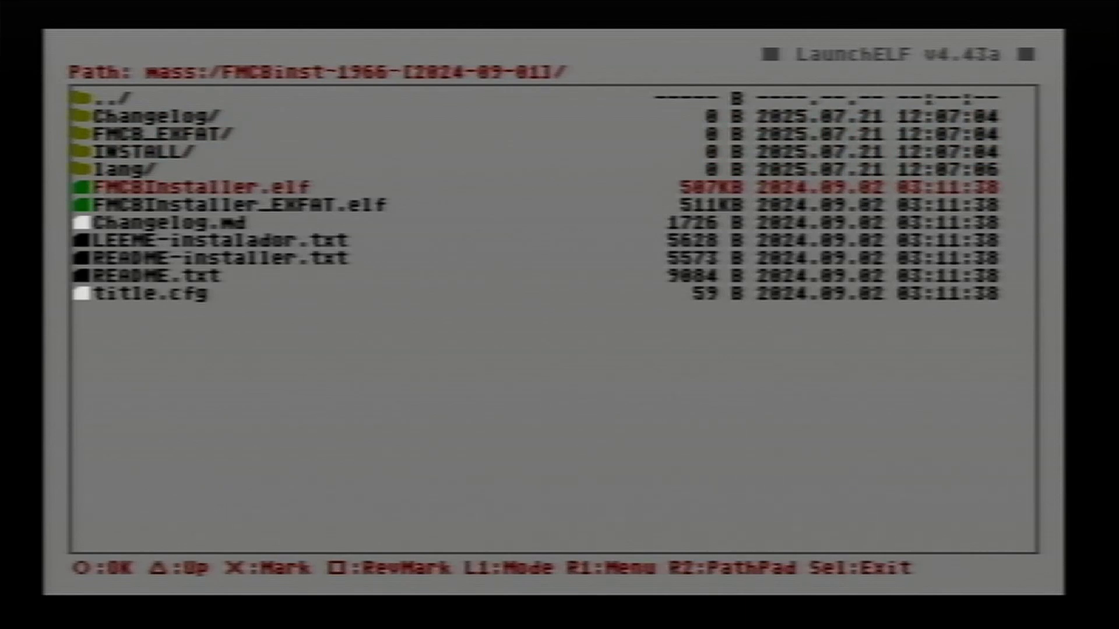
pyautogui.click(204, 187)
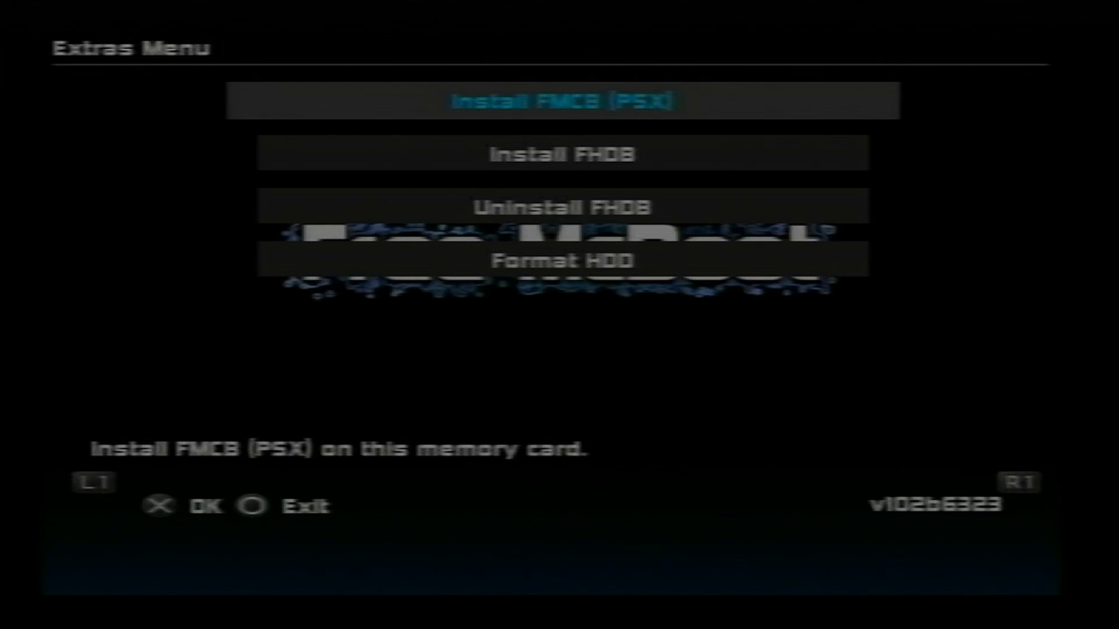
# - Choose Install FHDB in the Extras Menu and confirm Yes
pyautogui.press('Down')
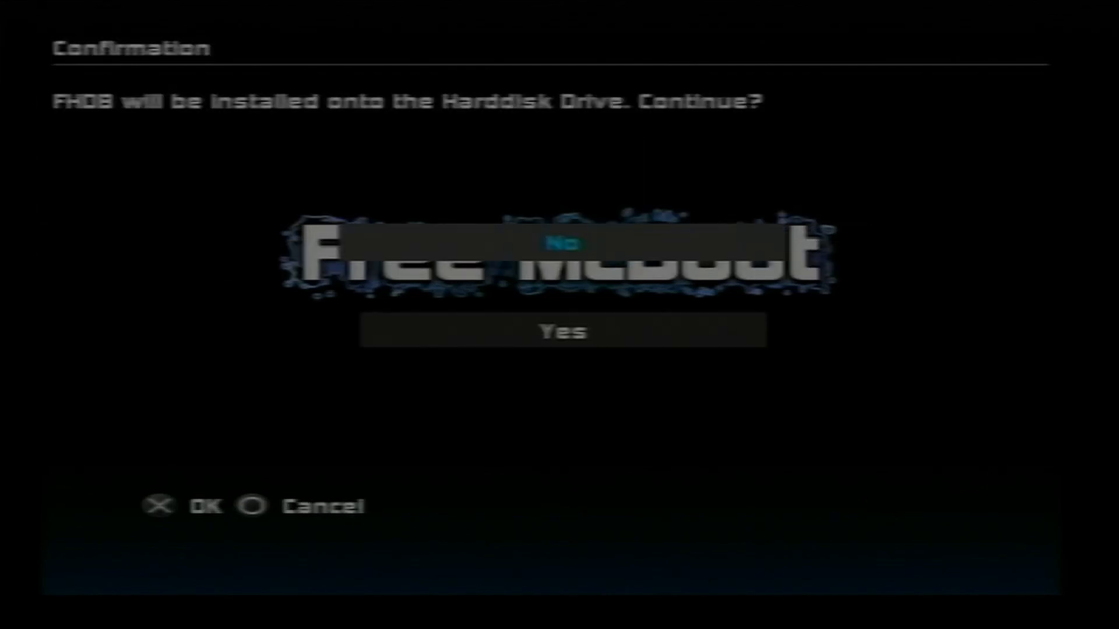
pyautogui.press('Down')
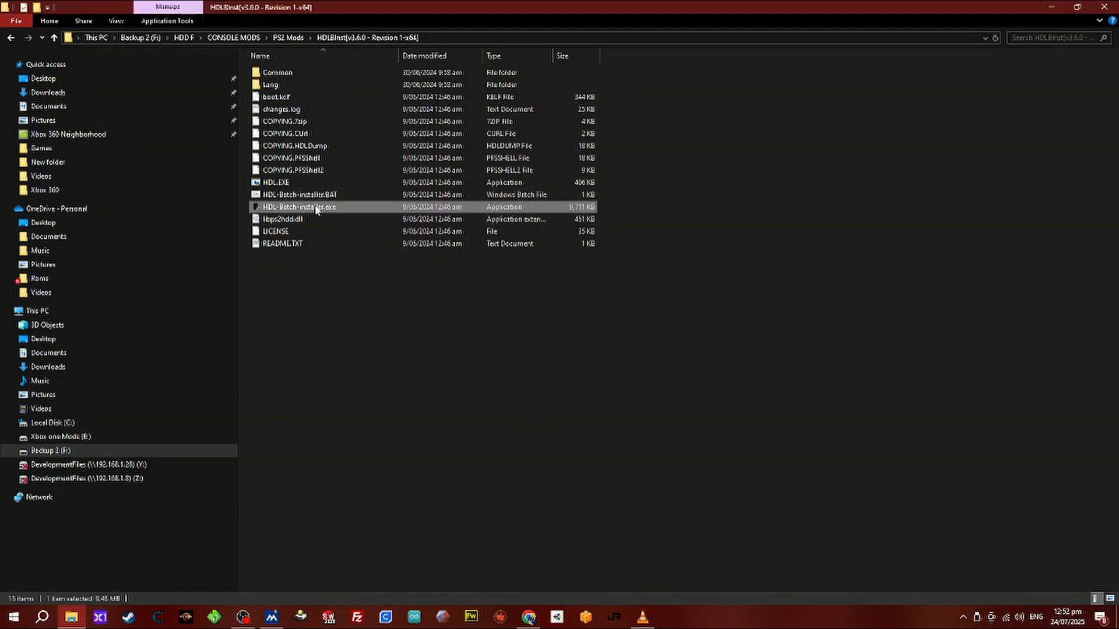
# - Run HDL-Batch-installer.exe as administrator, decline the update, and select PS2 drive hdd3
pyautogui.rightClick(315, 207)
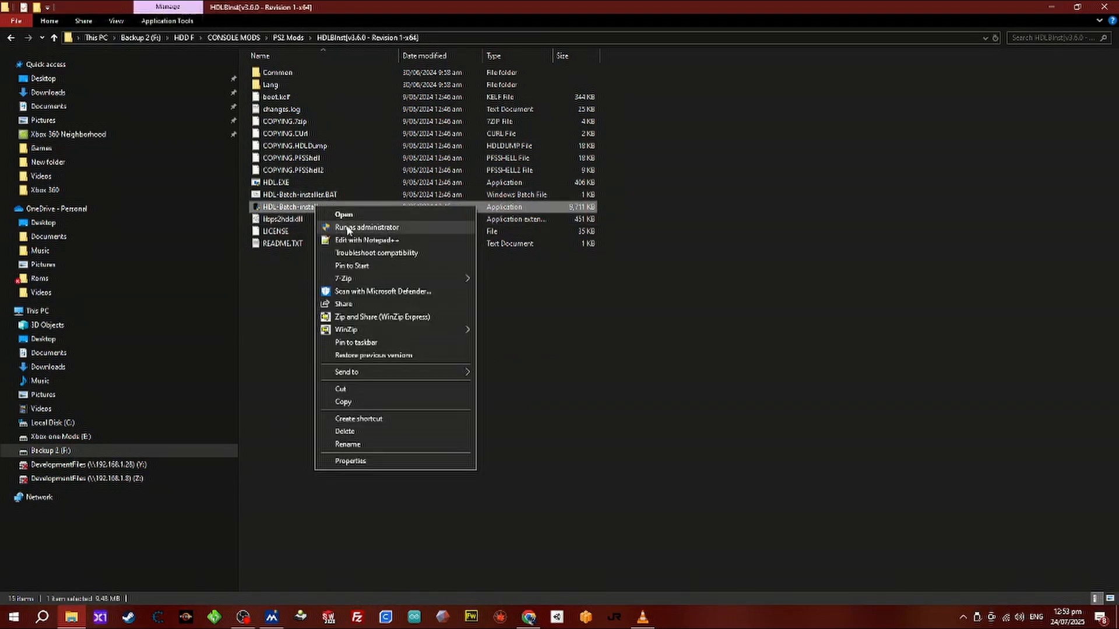
pyautogui.click(366, 227)
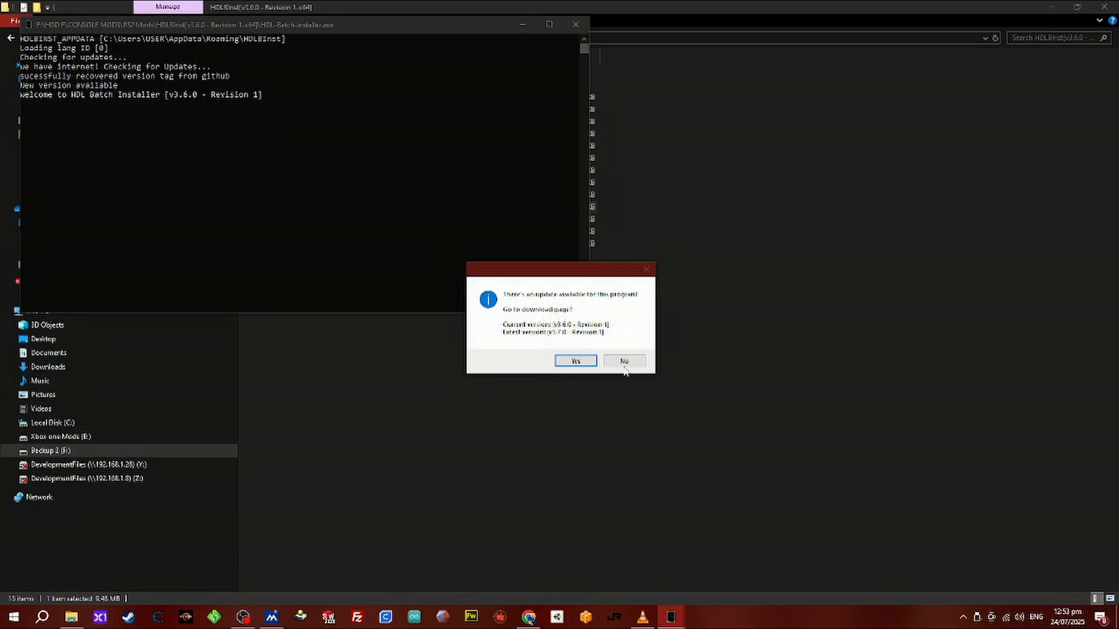
pyautogui.click(625, 361)
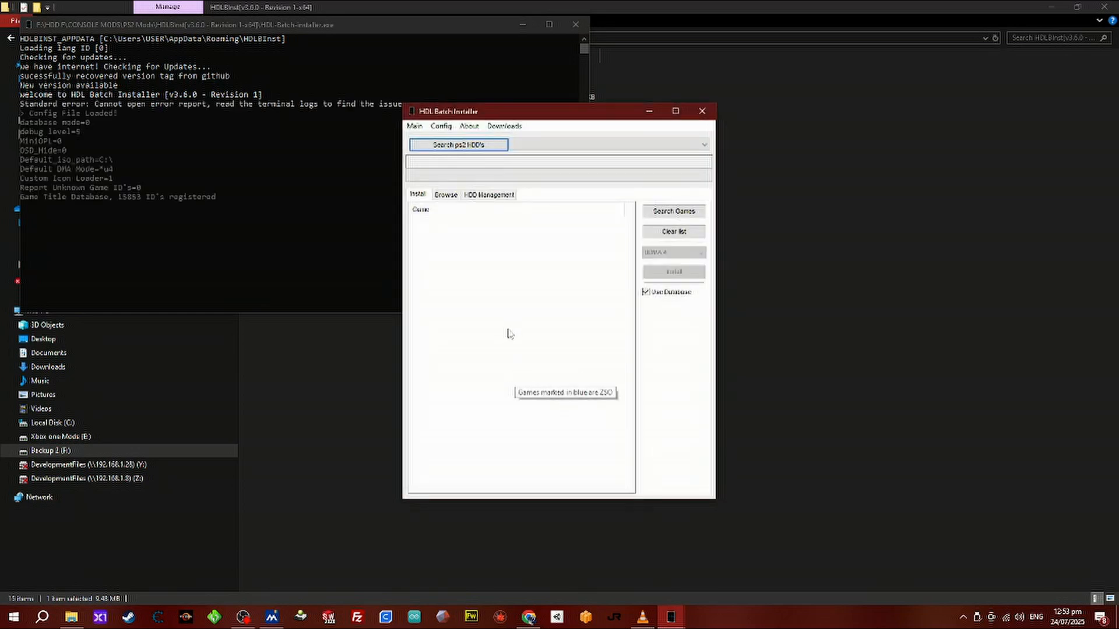
pyautogui.moveTo(504, 332)
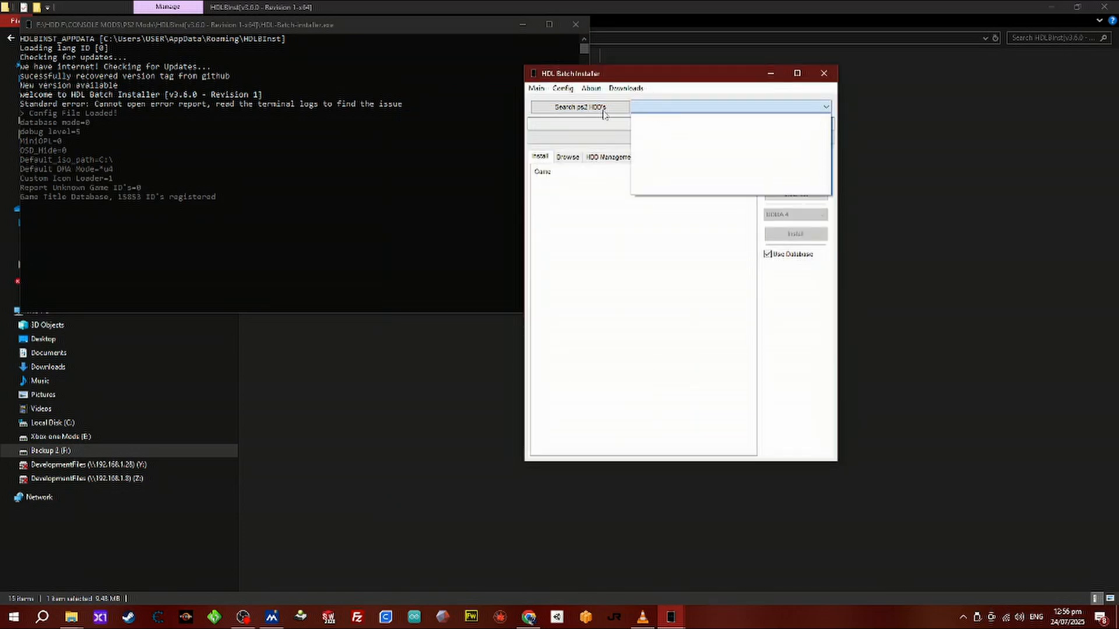
pyautogui.click(597, 107)
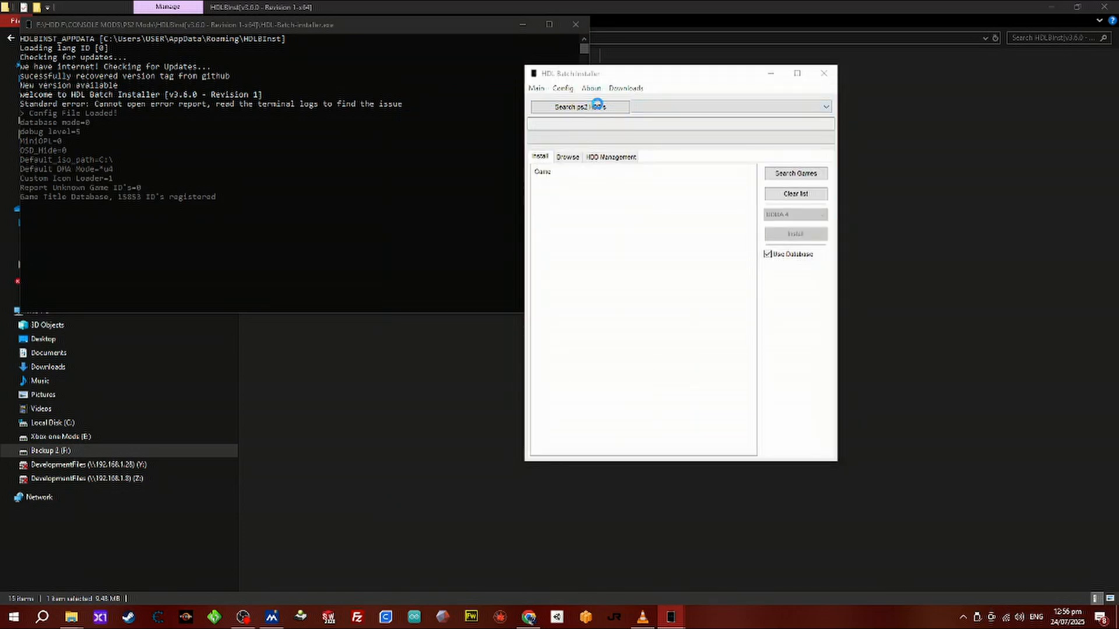
pyautogui.click(596, 106)
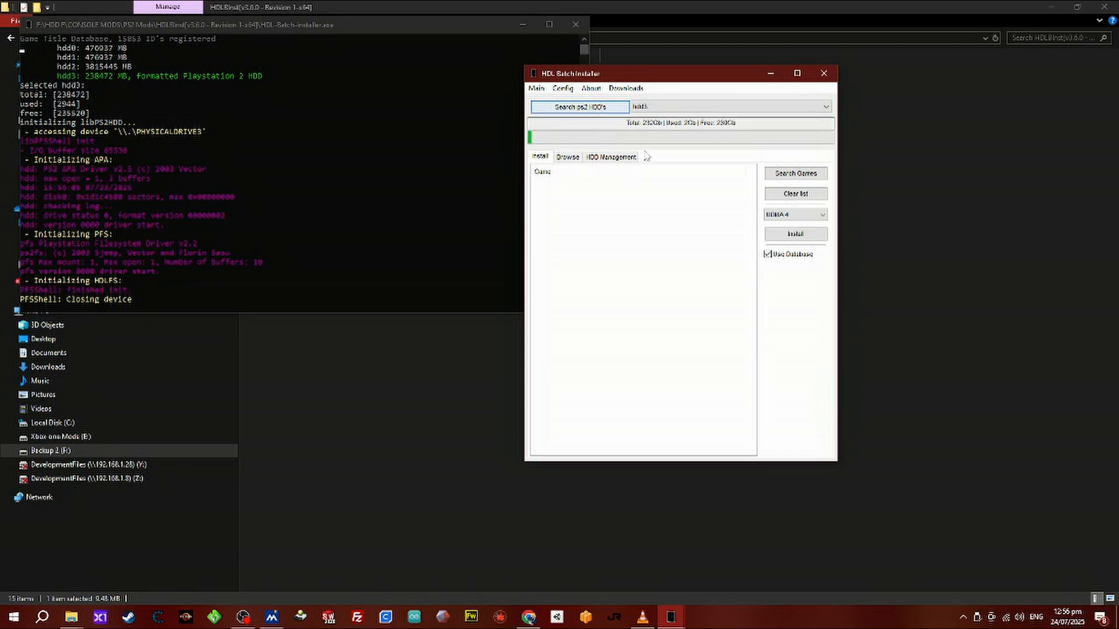
pyautogui.moveTo(751, 183)
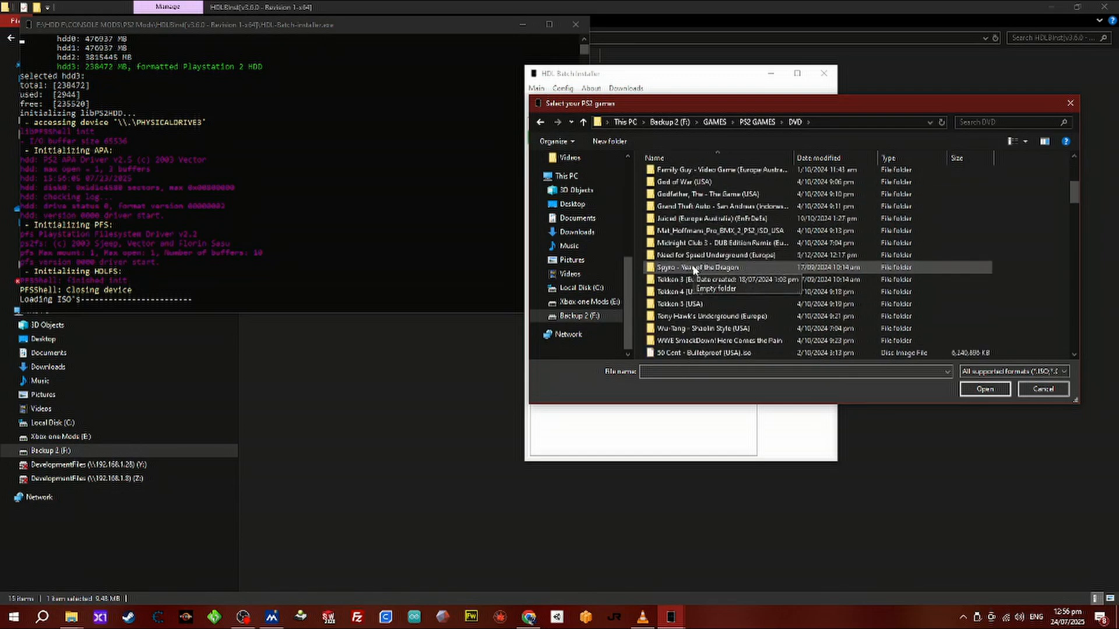
# - Pick the Digimon Rumble Arena 2 (Europe) ISO from the DVD folder and open it
pyautogui.scroll(-3)
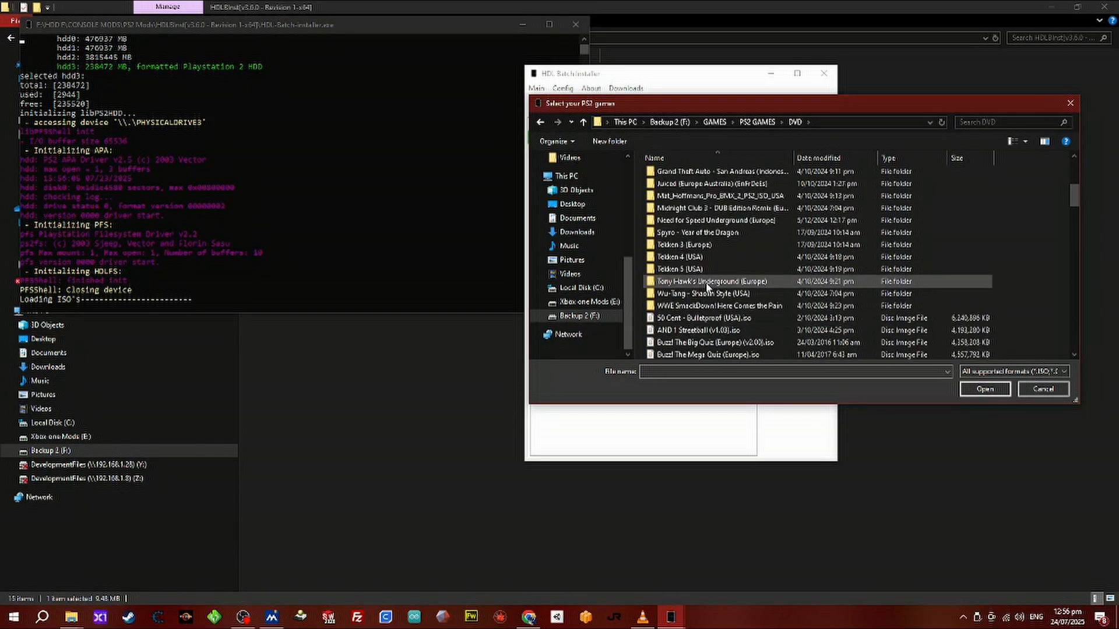
pyautogui.scroll(-3)
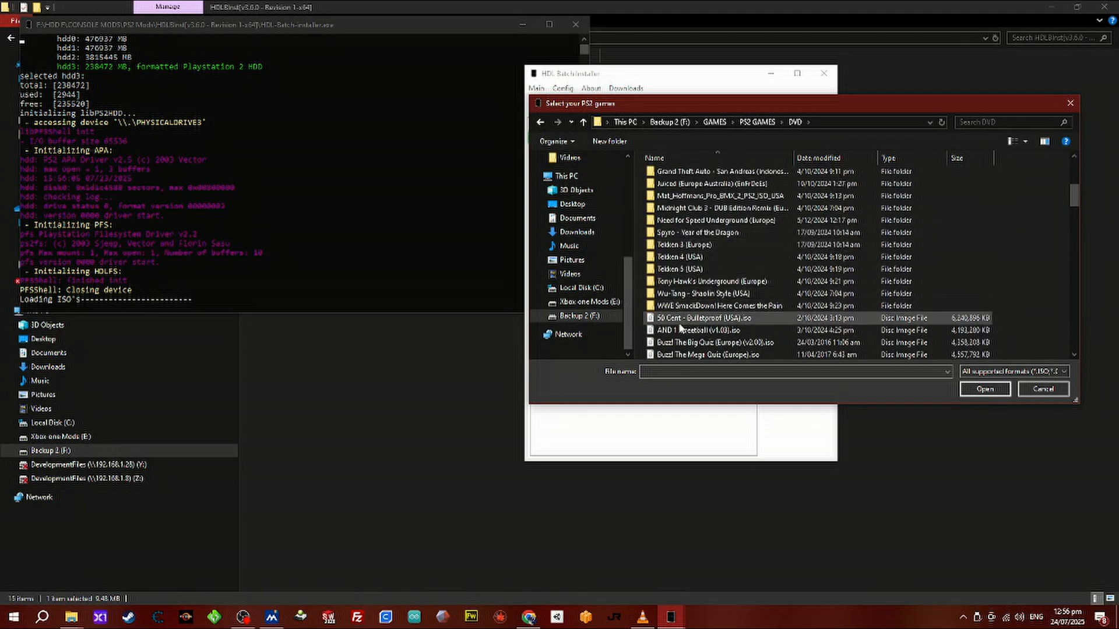
pyautogui.scroll(-3)
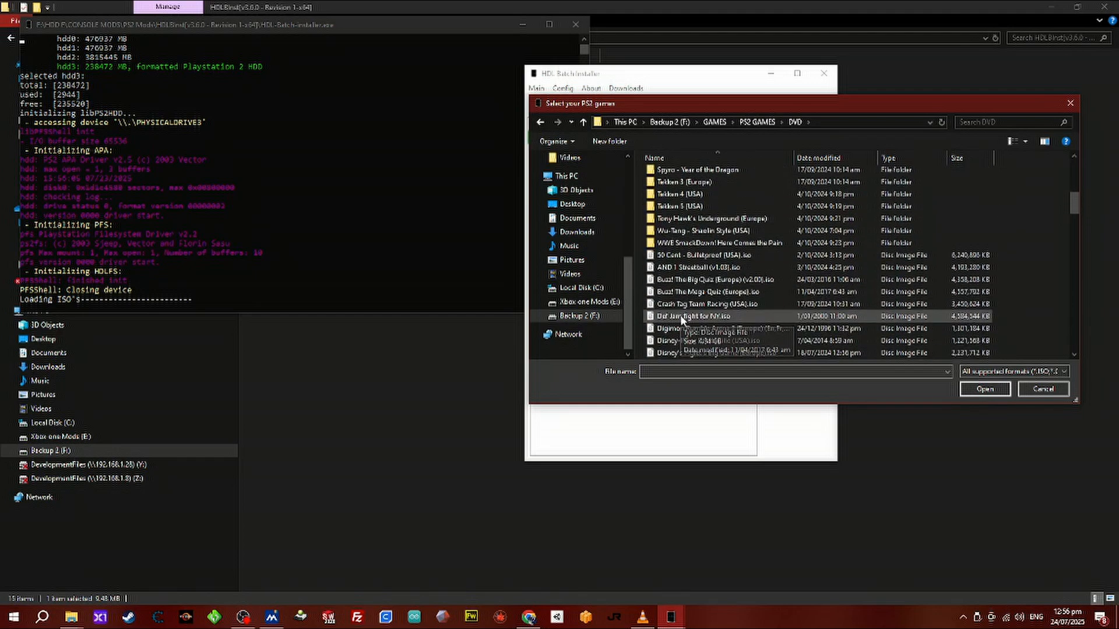
pyautogui.click(707, 329)
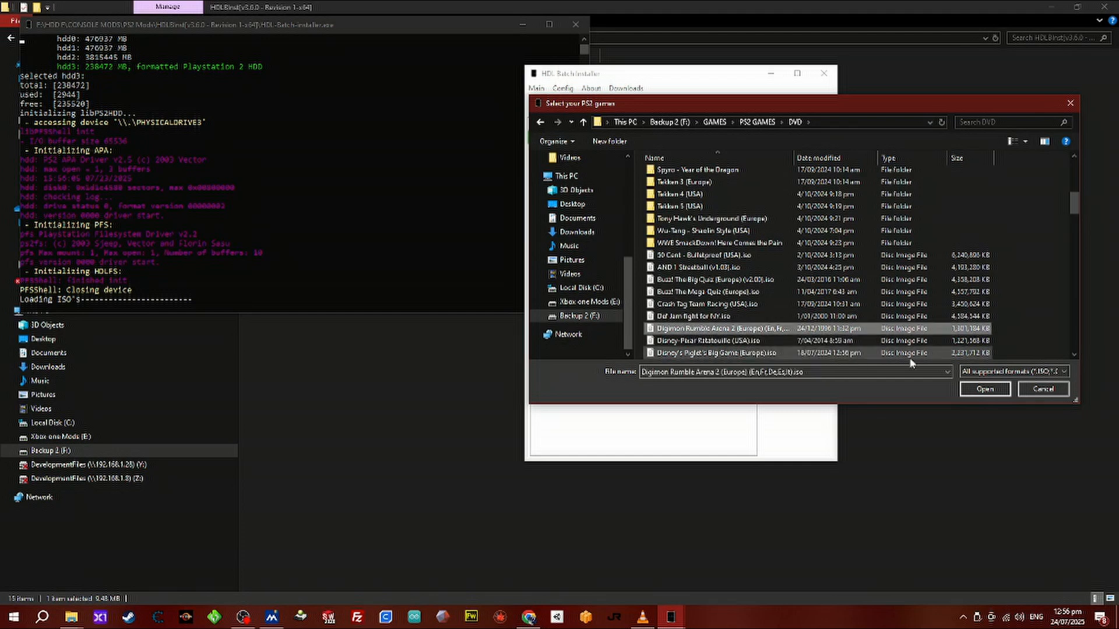
pyautogui.click(985, 389)
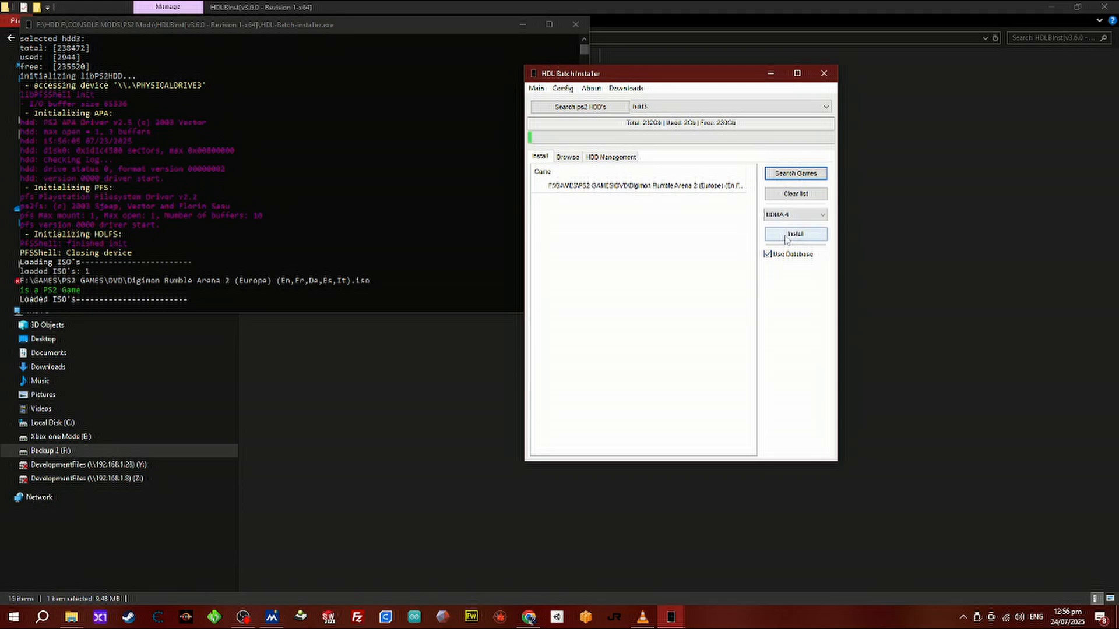
pyautogui.click(794, 234)
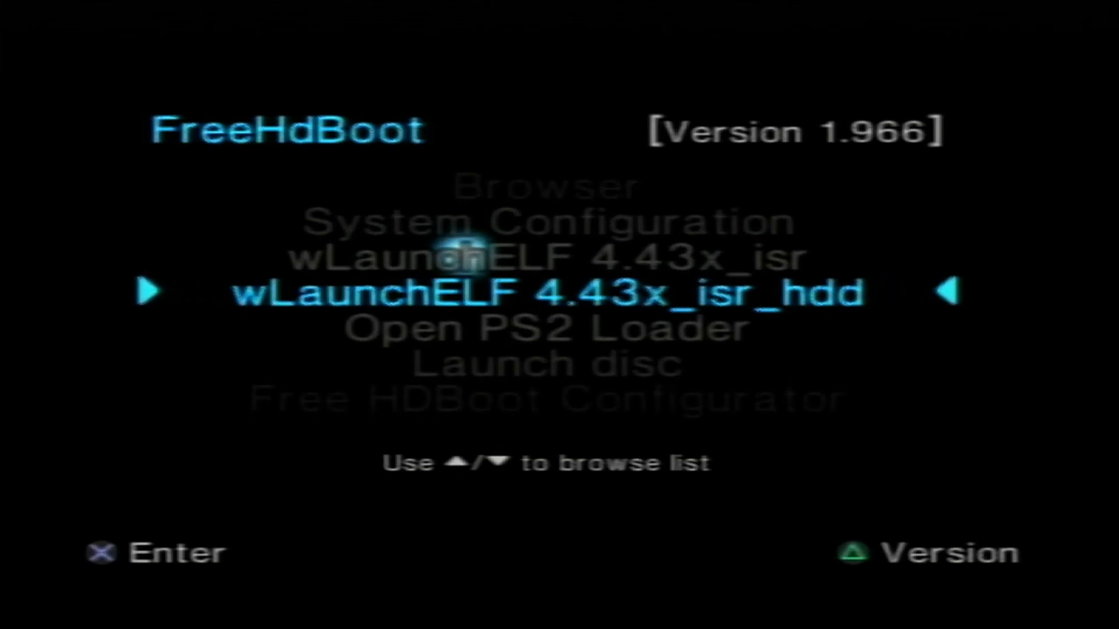
# - Move down the FreeHdBoot menu toward the Open PS2 Loader entry
pyautogui.press('Down')
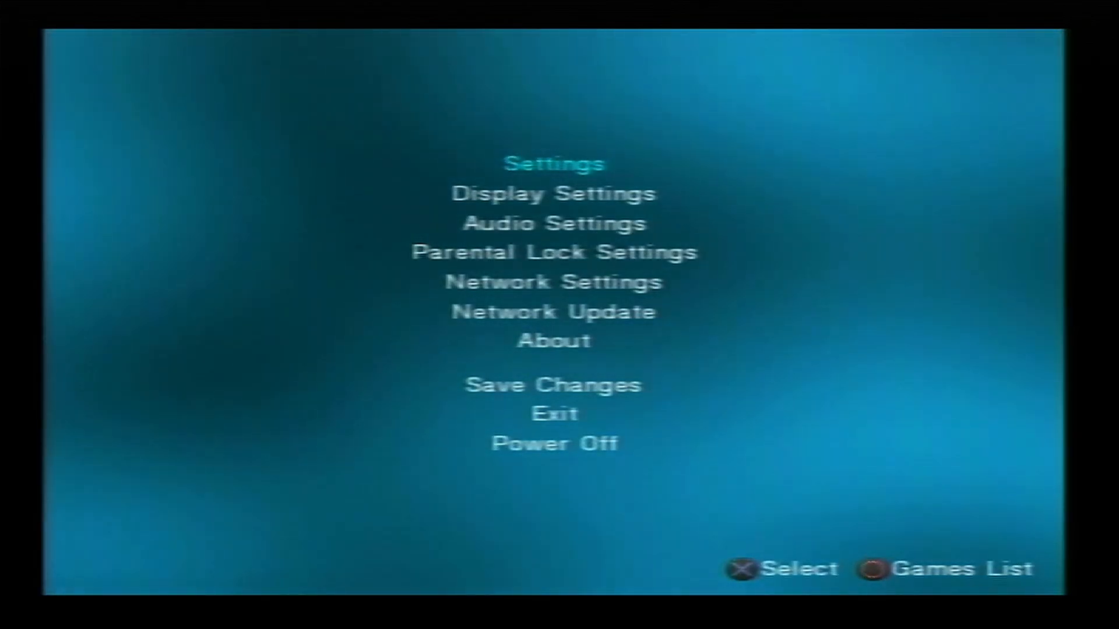
# - In OPL general settings, move past Enable Write Operations and change HDD Device Start Mode
pyautogui.click(555, 164)
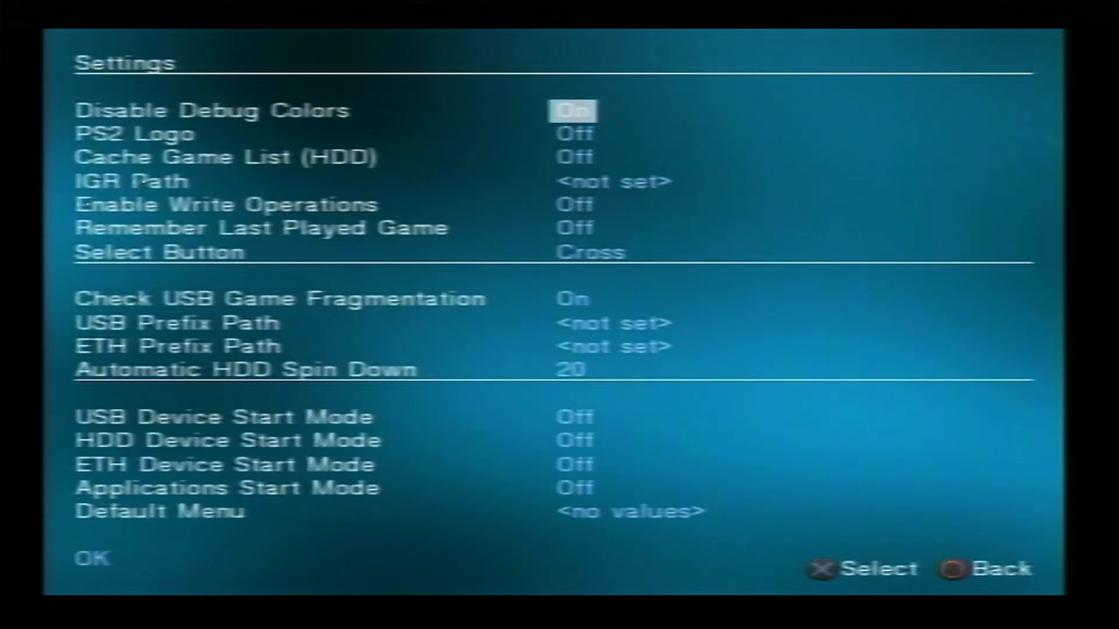
pyautogui.press('Down')
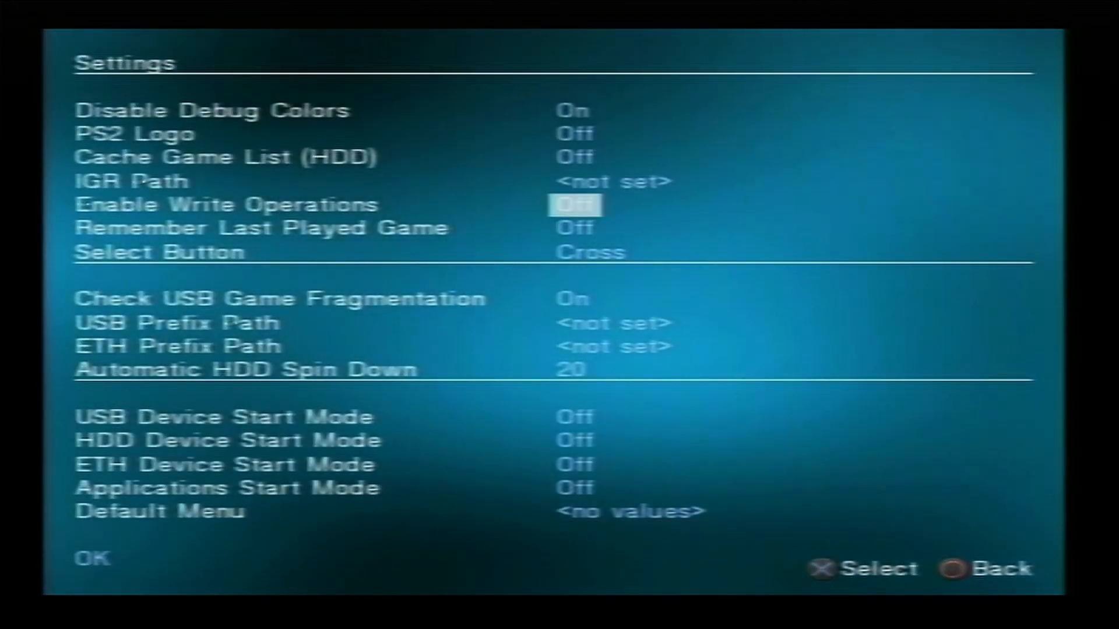
pyautogui.press('down')
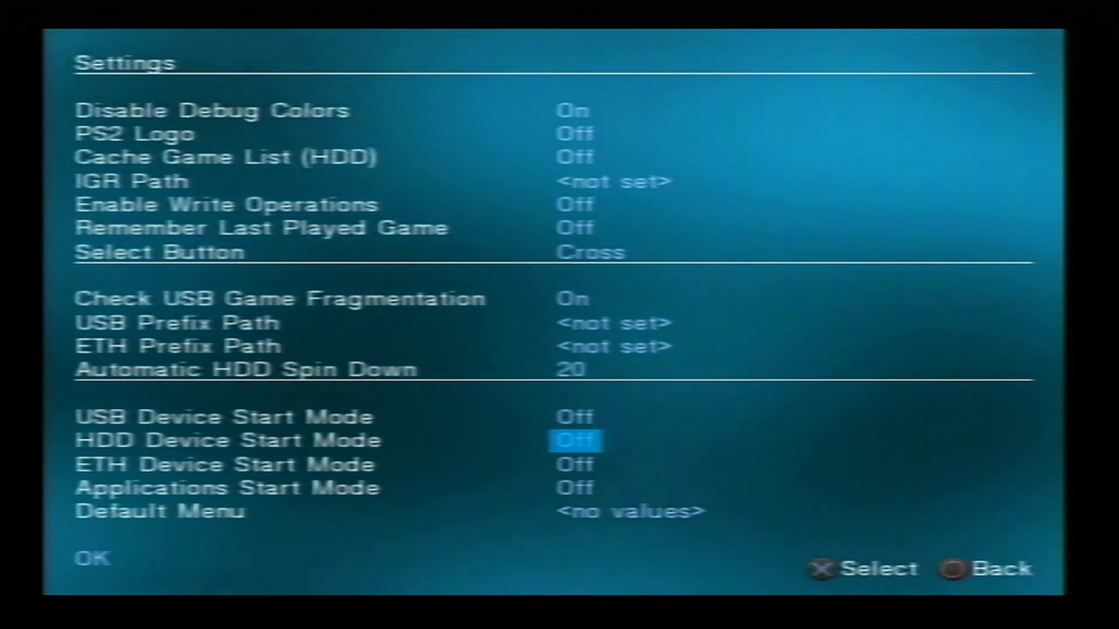
pyautogui.click(582, 441)
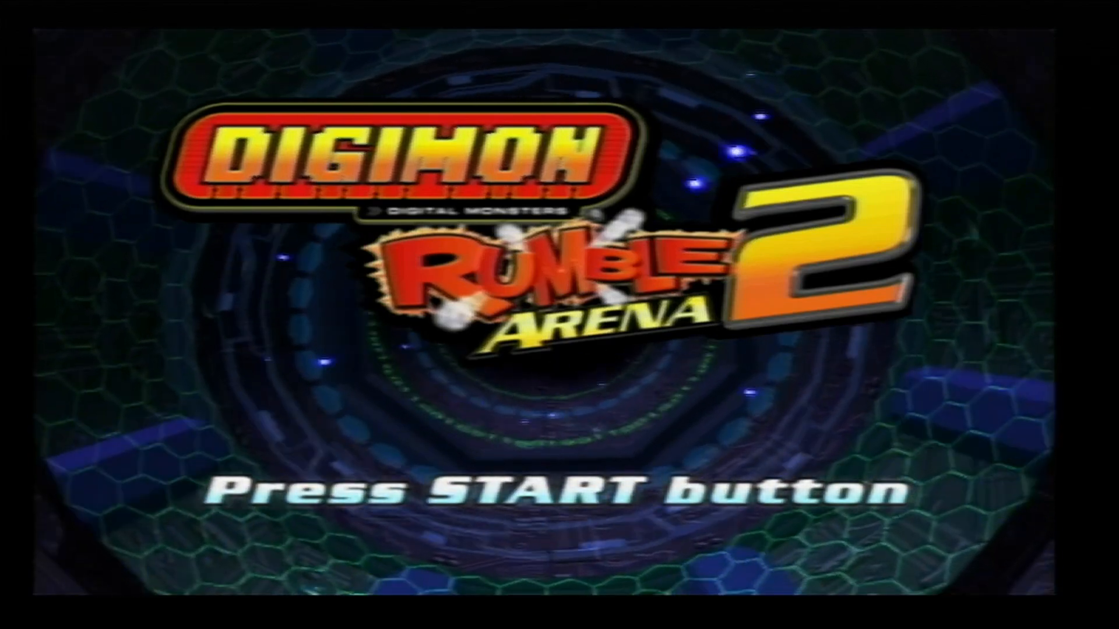
# - Press Start to get past the Digimon Rumble Arena 2 title screen
pyautogui.press('Enter')
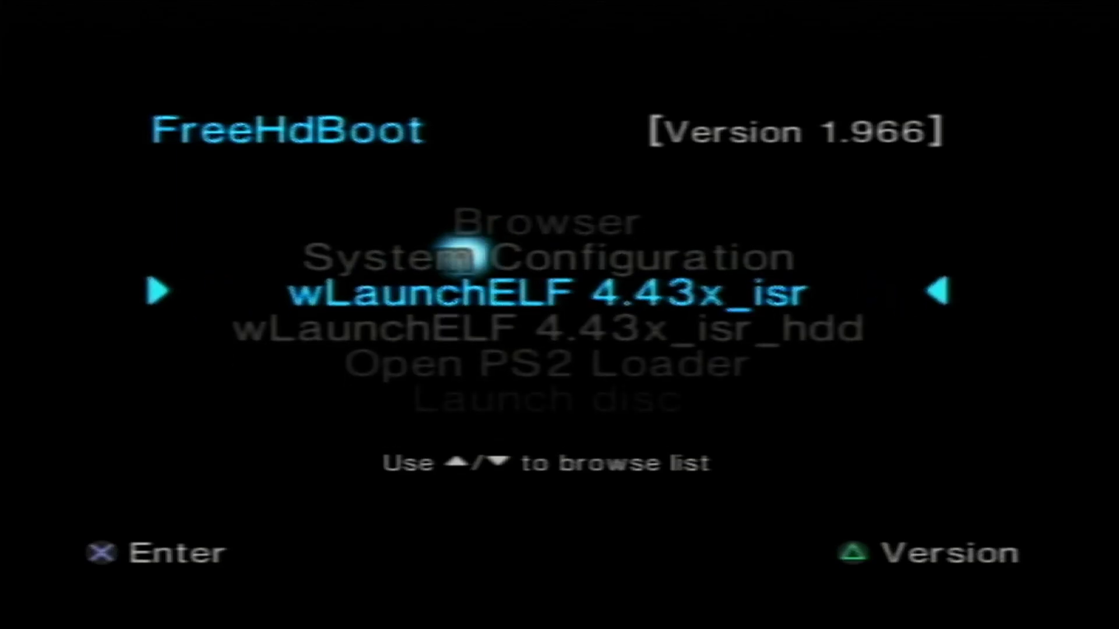
# - Highlight the Open PS2 Loader entry in the FreeHdBoot 1.966 boot menu
pyautogui.press('Down')
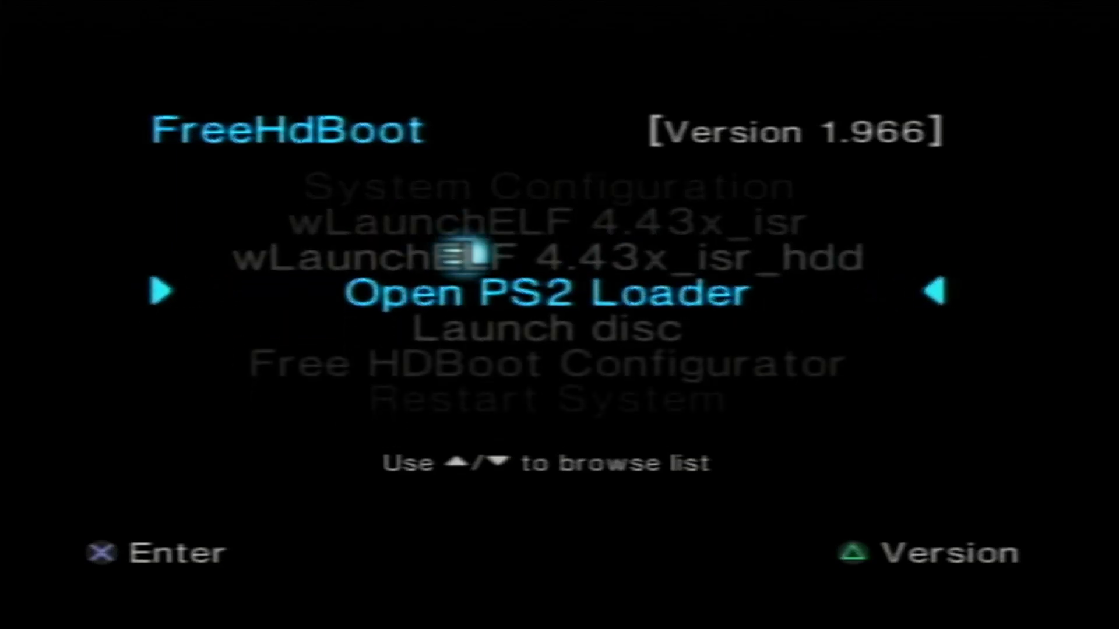